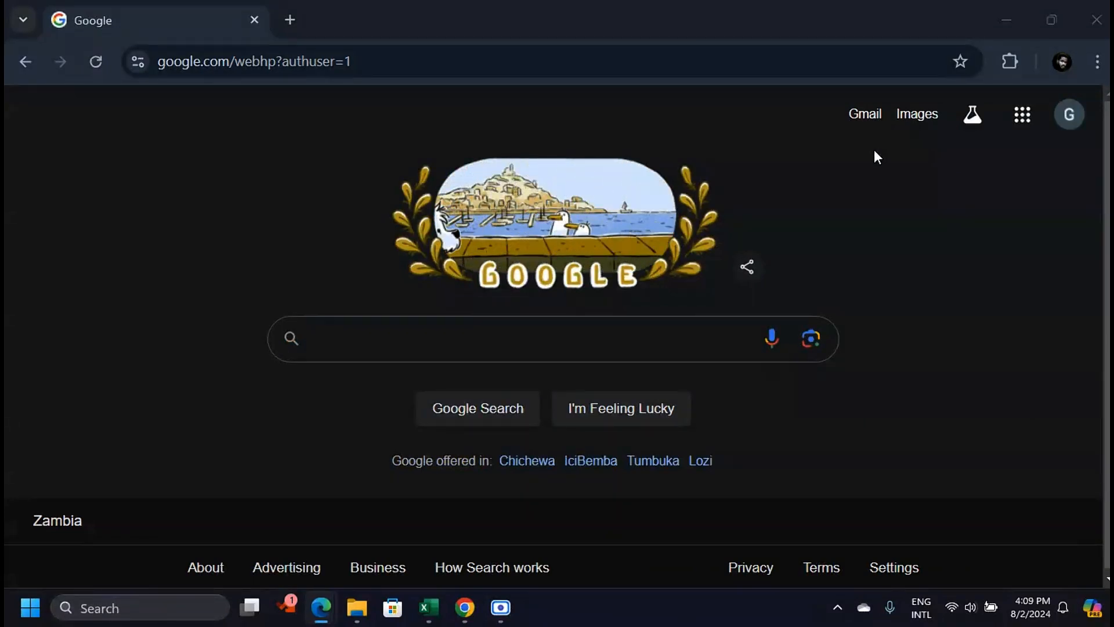
# Step: Open the signed-in account's panel from the profile avatar on the Google home page
pyautogui.click(498, 338)
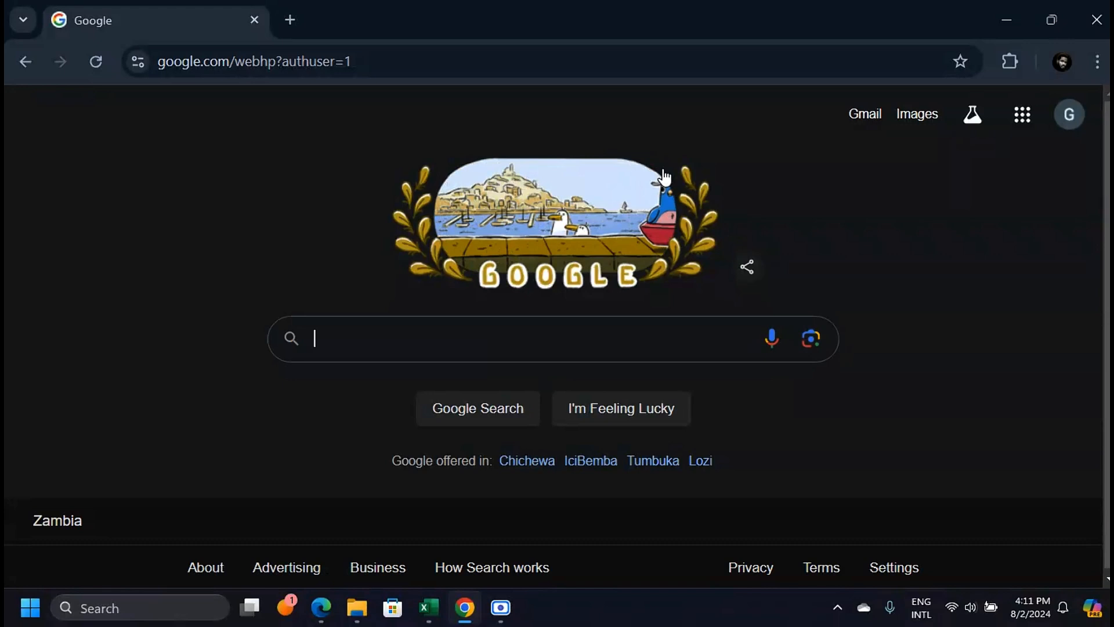
pyautogui.moveTo(1069, 114)
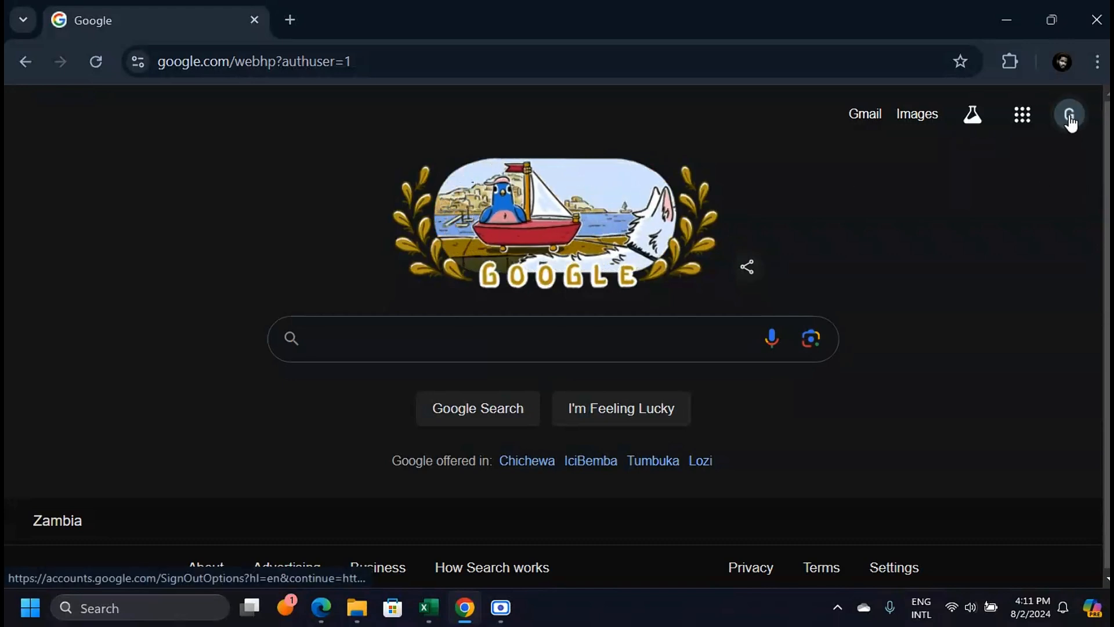
pyautogui.click(1069, 114)
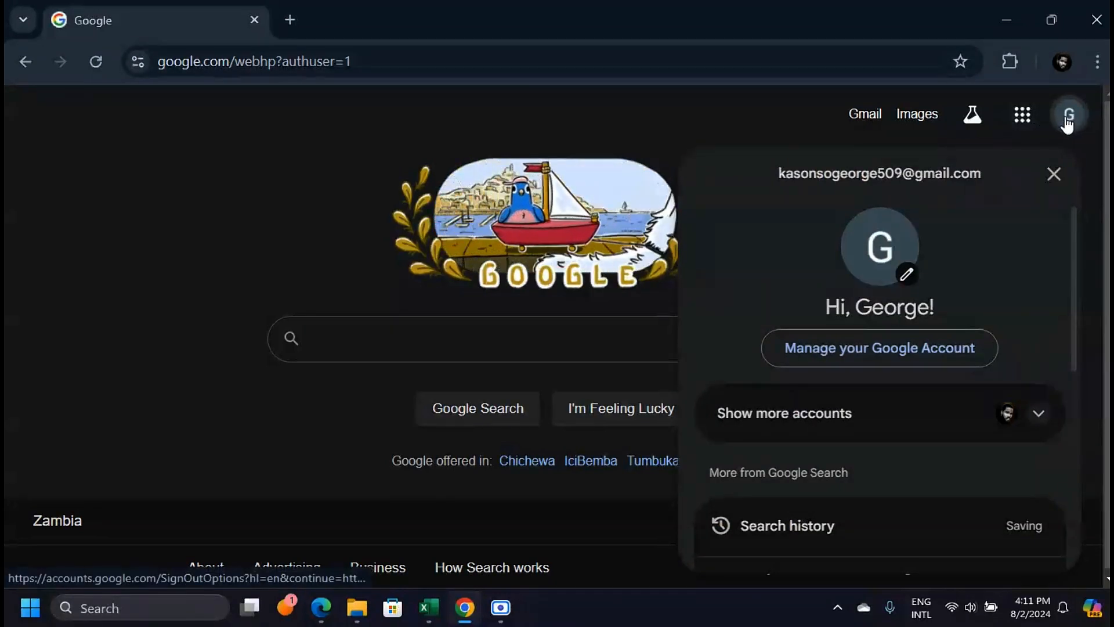
pyautogui.moveTo(878, 355)
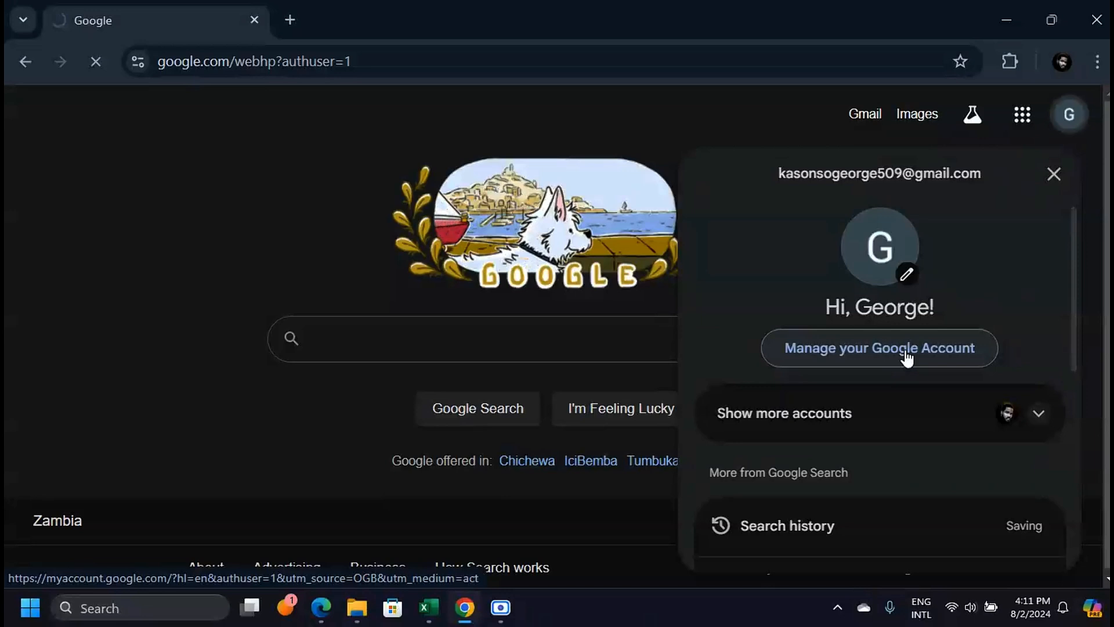
# Step: Go to 'Manage your Google Account' to open the account home page
pyautogui.click(879, 348)
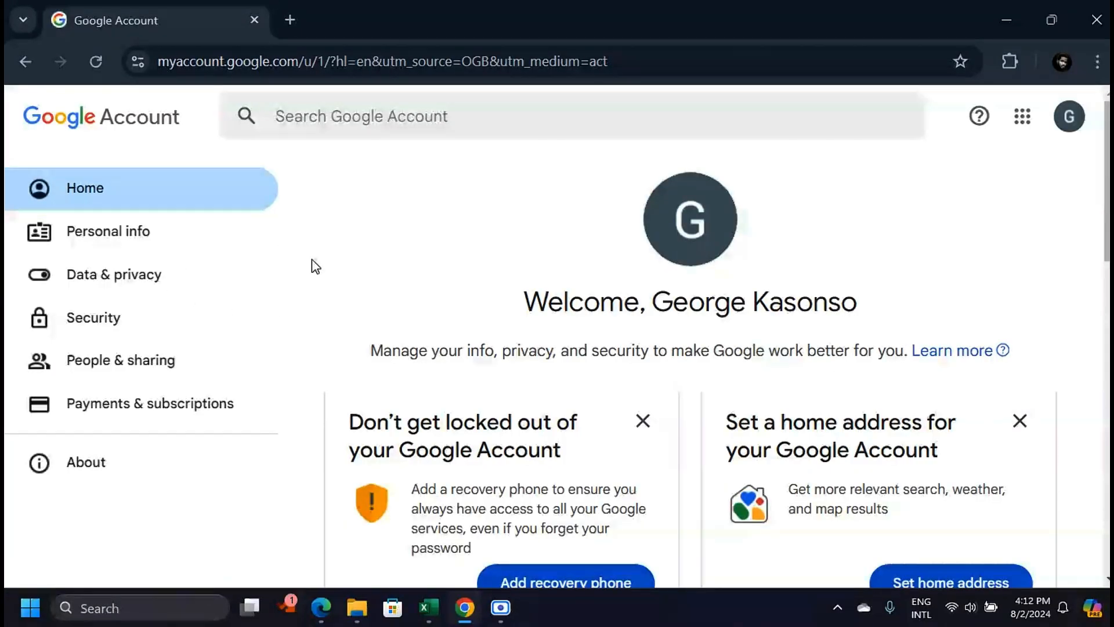
pyautogui.moveTo(146, 285)
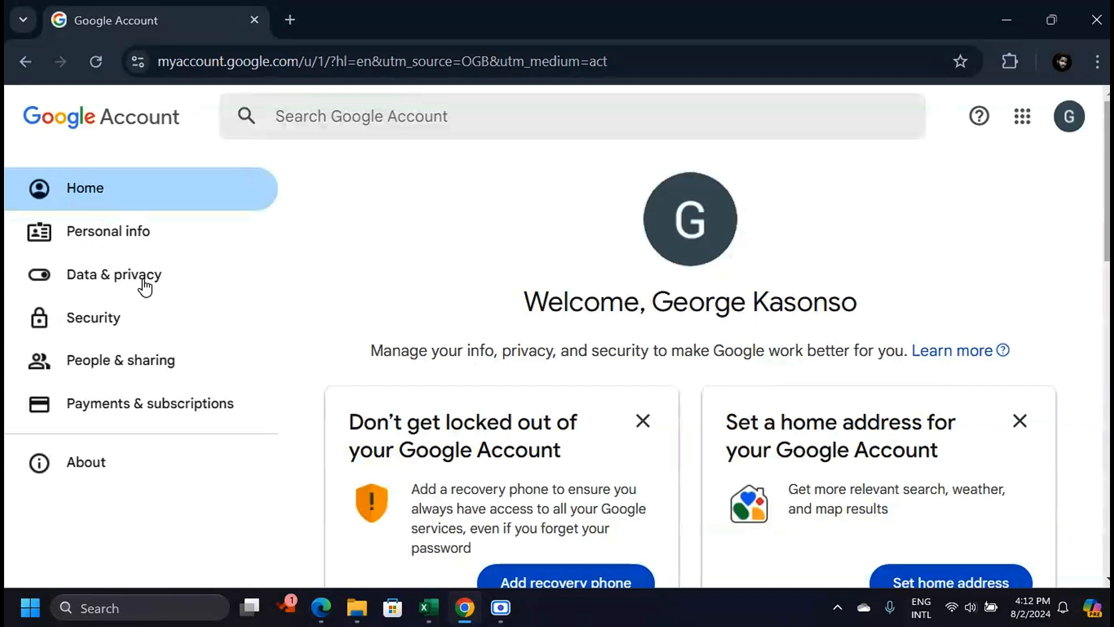
pyautogui.moveTo(131, 275)
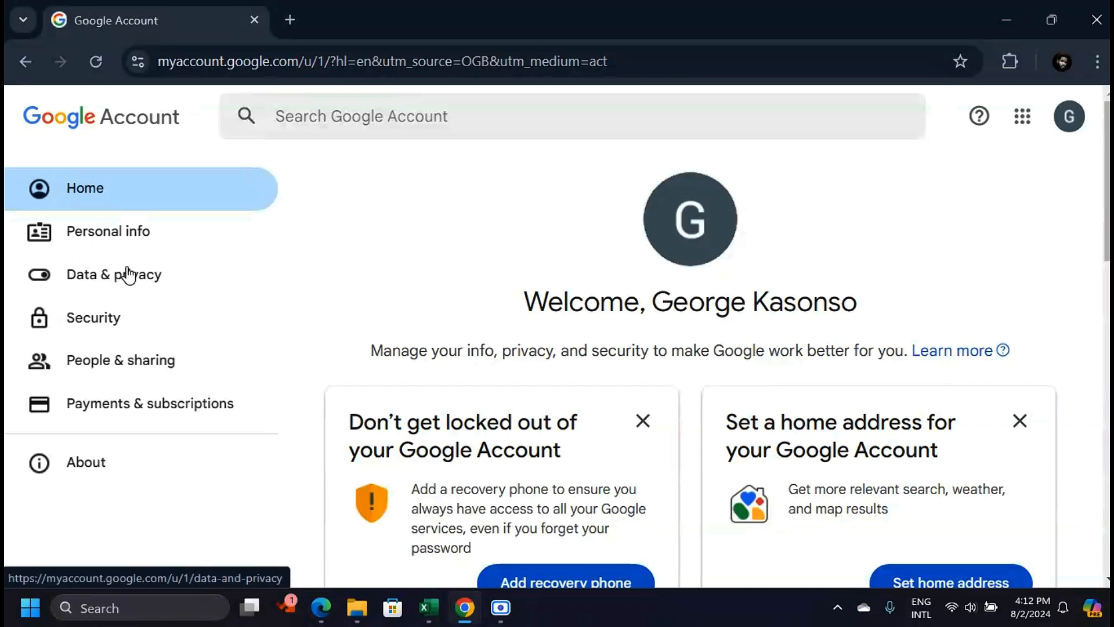
# Step: Reach 'Delete your Google Account' via Data & privacy and submit the password to verify
pyautogui.click(112, 274)
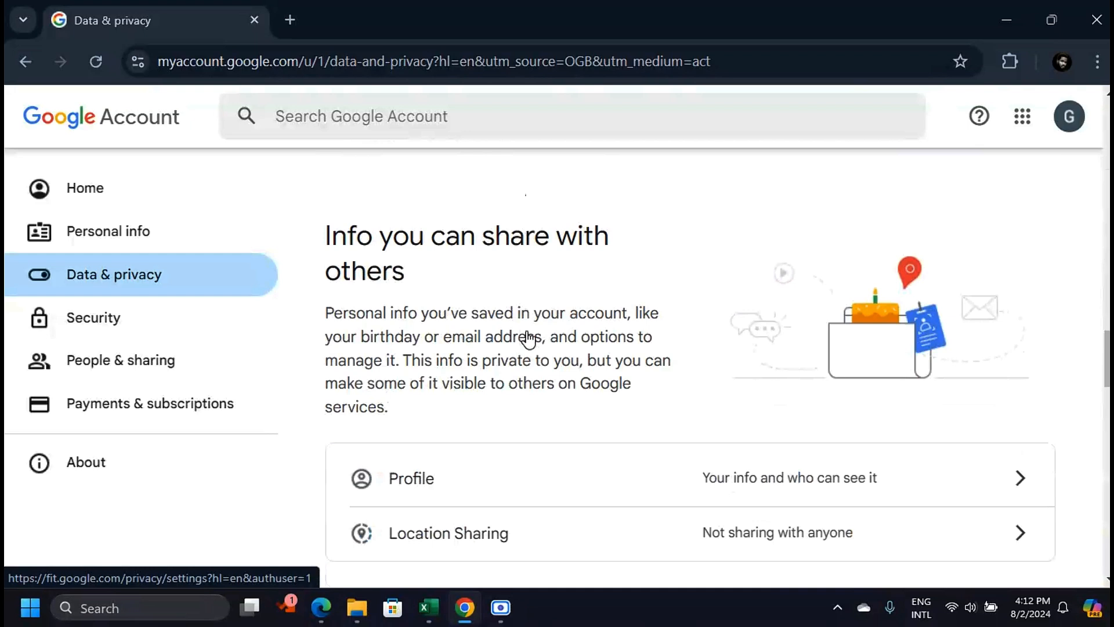
pyautogui.scroll(-3)
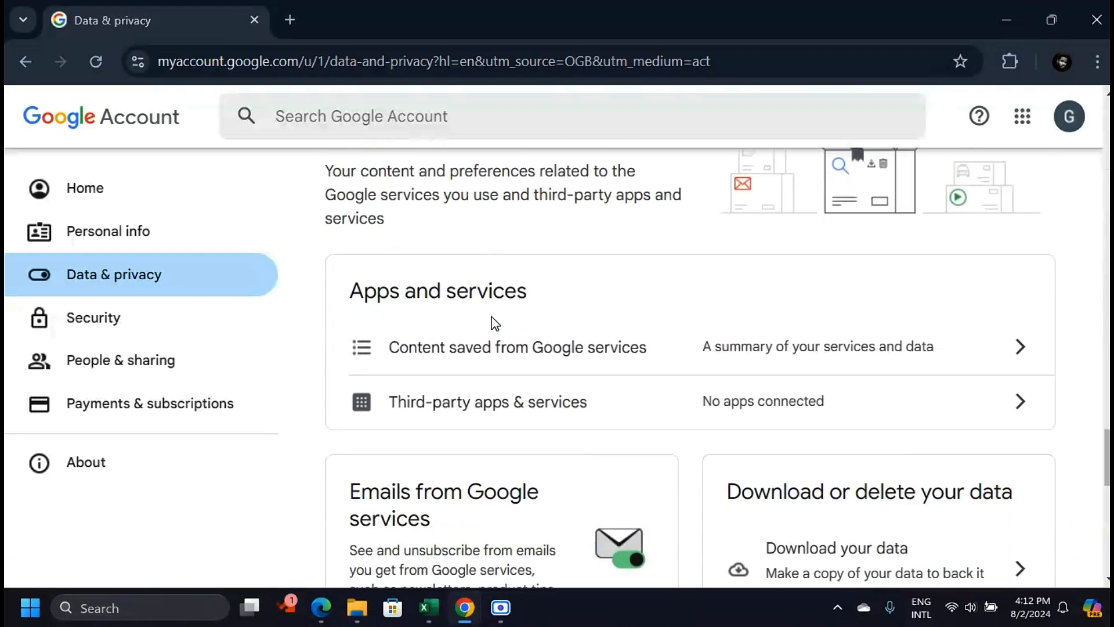
pyautogui.scroll(-3)
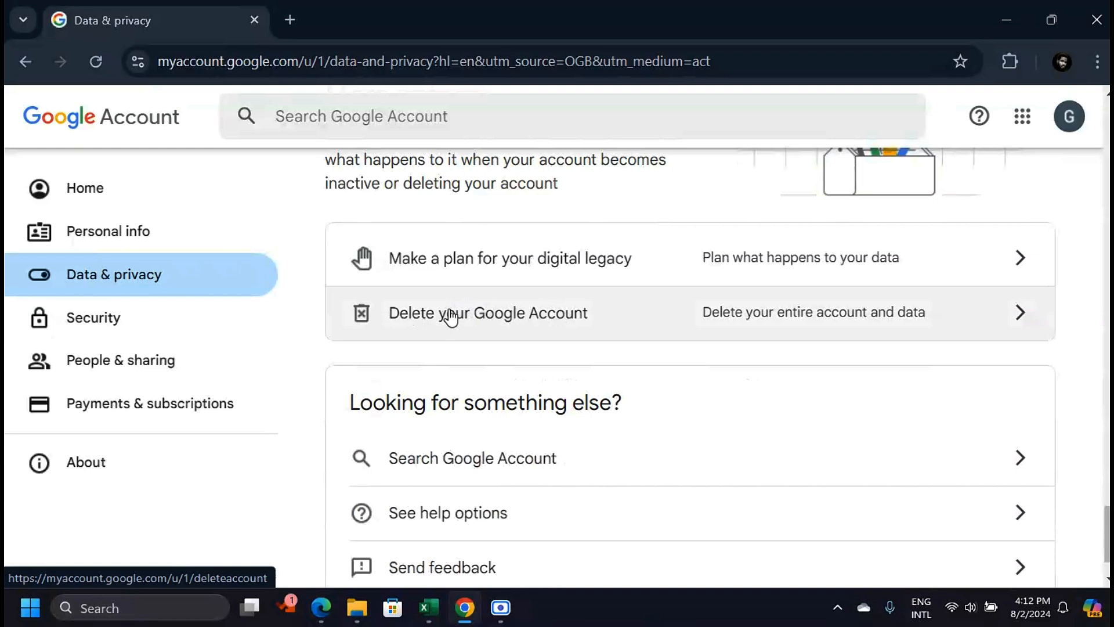
pyautogui.moveTo(582, 318)
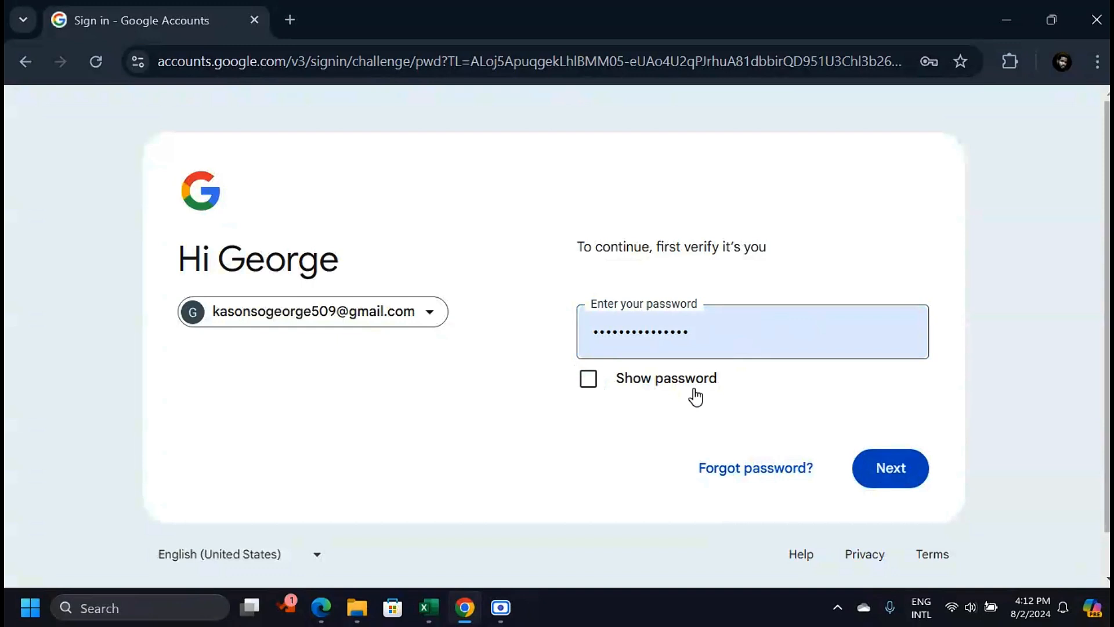
pyautogui.moveTo(890, 467)
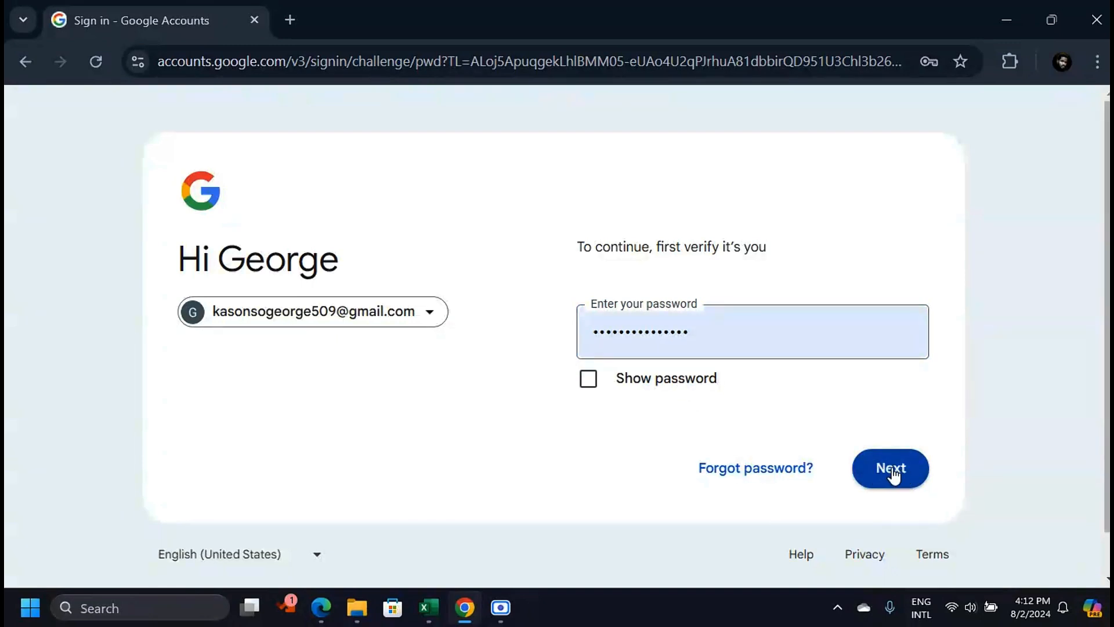
pyautogui.click(890, 468)
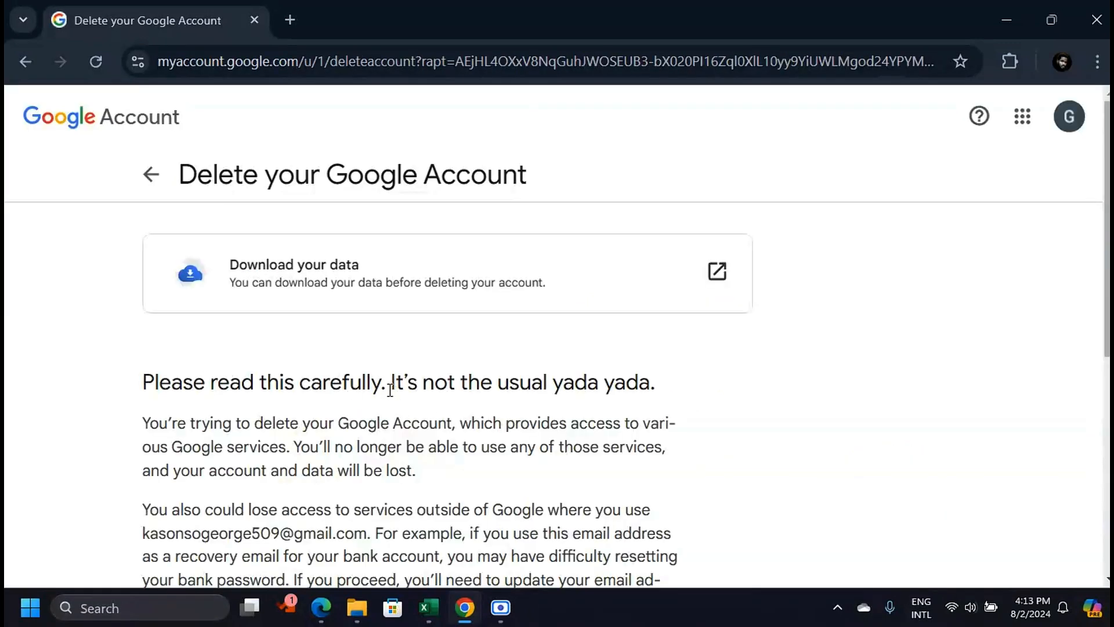
pyautogui.moveTo(628, 404)
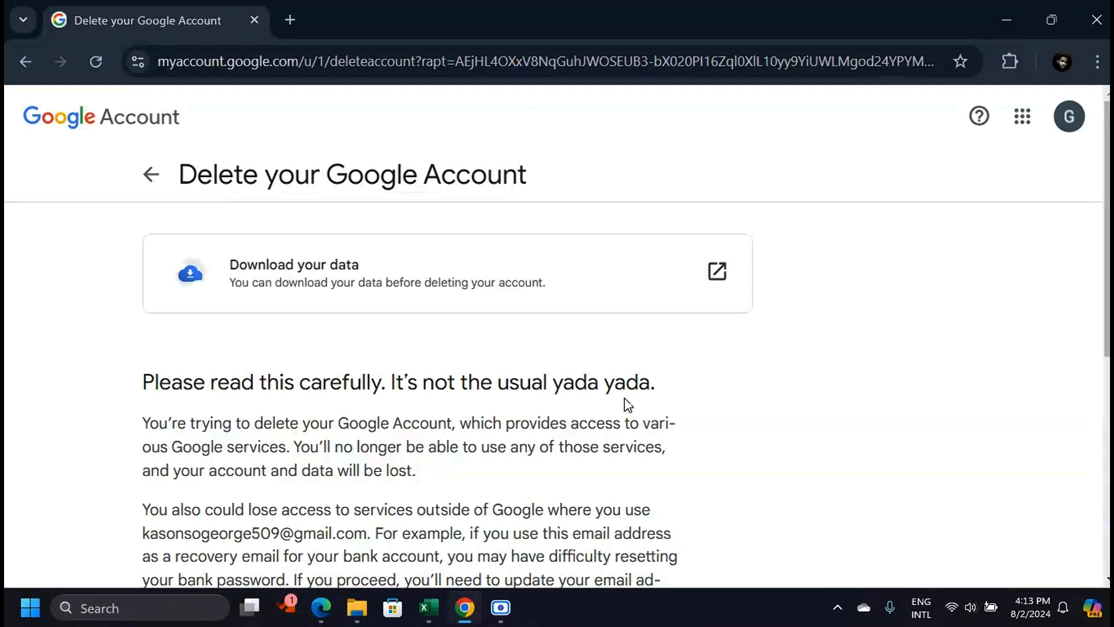
# Step: Tick the permanent-deletion and pending-charges acknowledgements and submit Delete Account
pyautogui.scroll(-3)
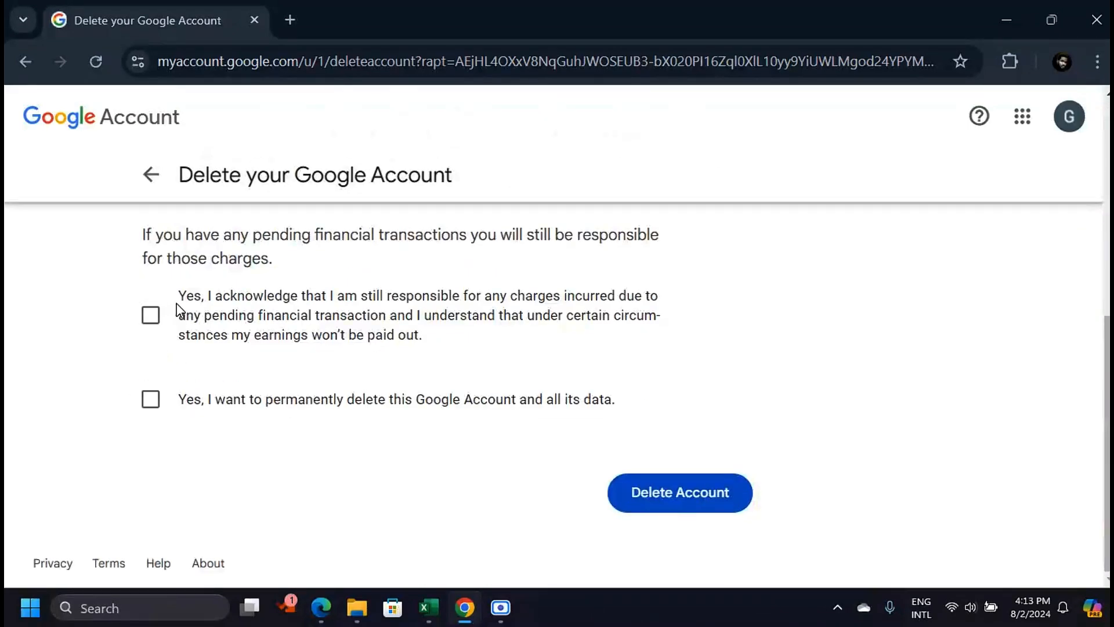
pyautogui.moveTo(425, 243)
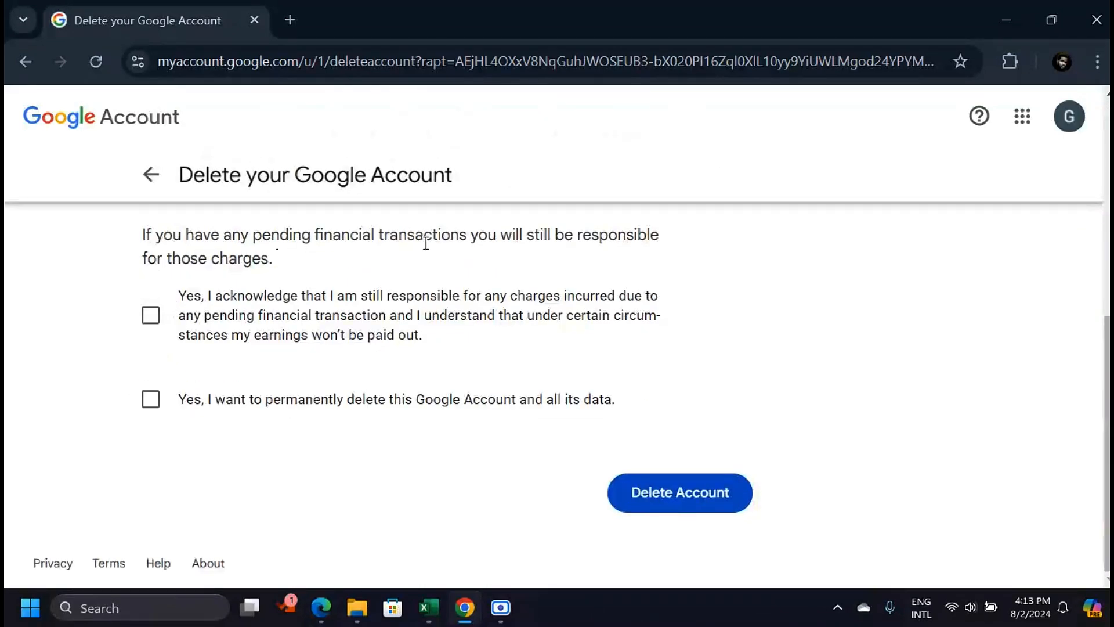
pyautogui.moveTo(586, 244)
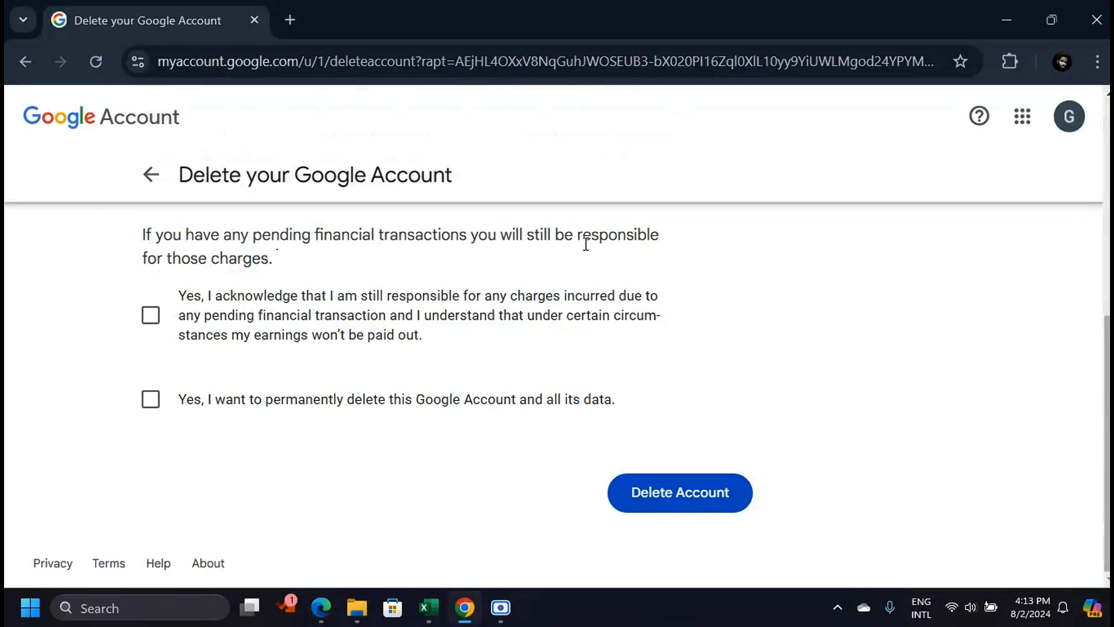
pyautogui.click(149, 398)
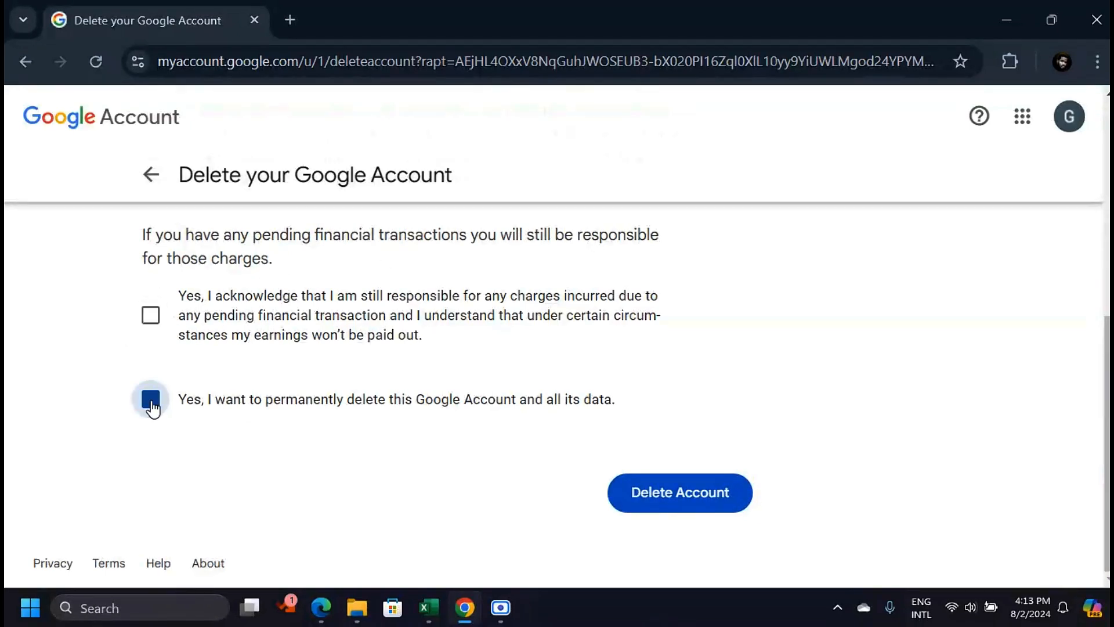
pyautogui.click(149, 314)
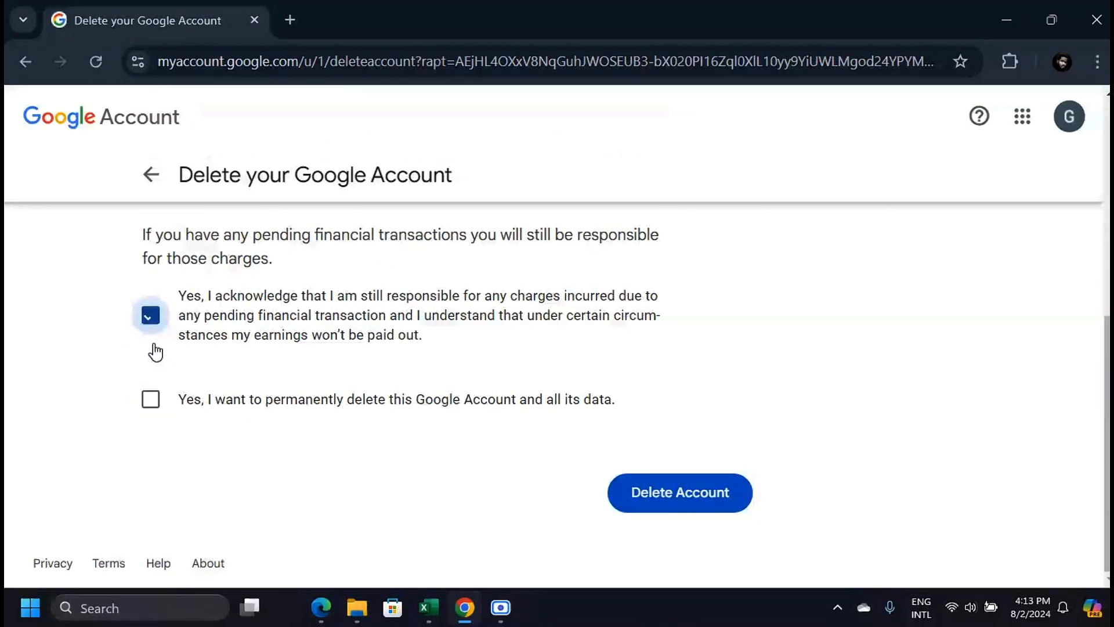
pyautogui.click(149, 398)
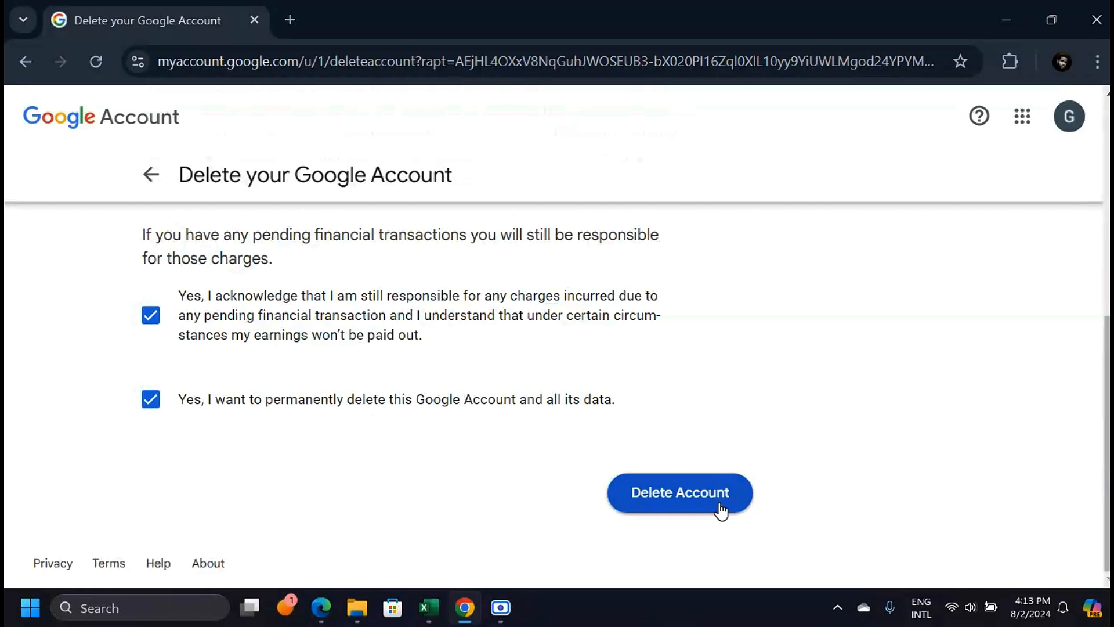
pyautogui.click(679, 492)
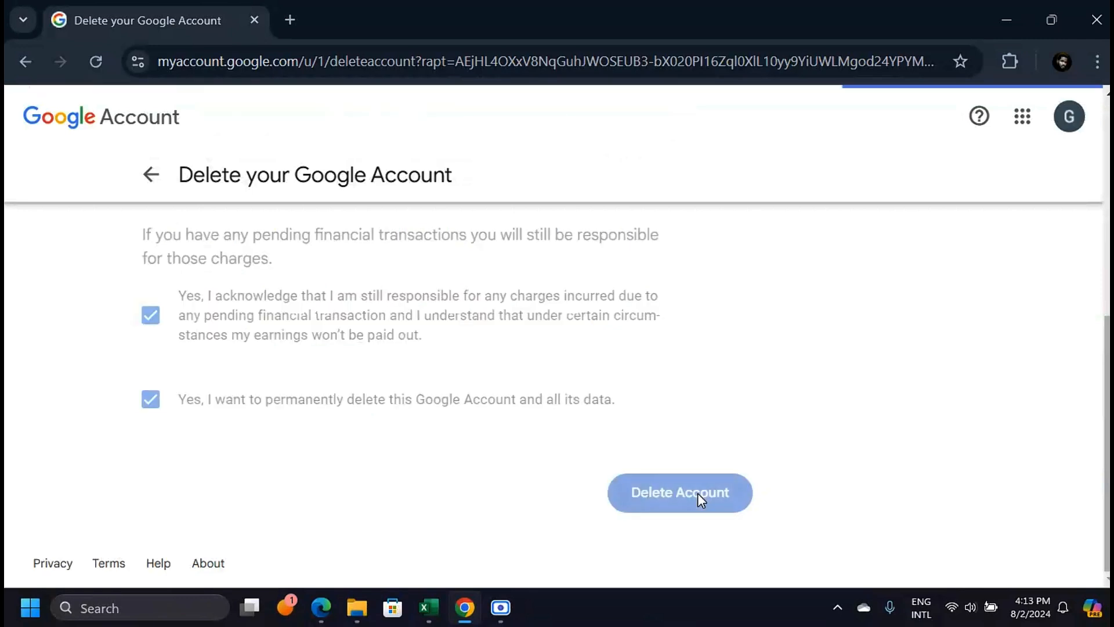
# Step: Continue past the 'Signed out - syncing is paused' notice back to the account home
pyautogui.click(679, 492)
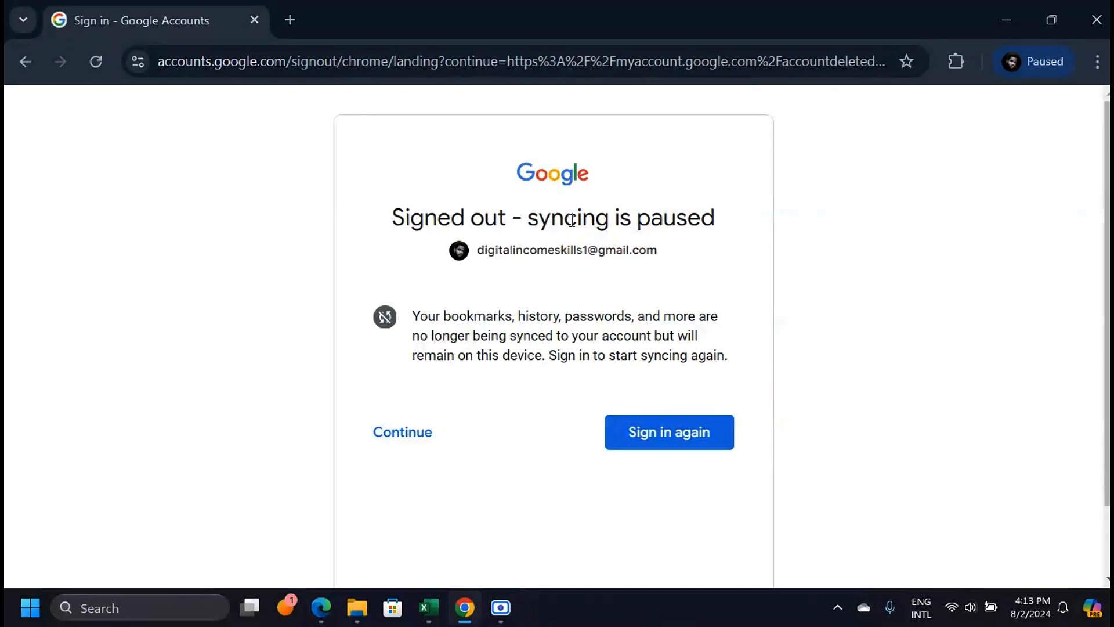
pyautogui.moveTo(685, 285)
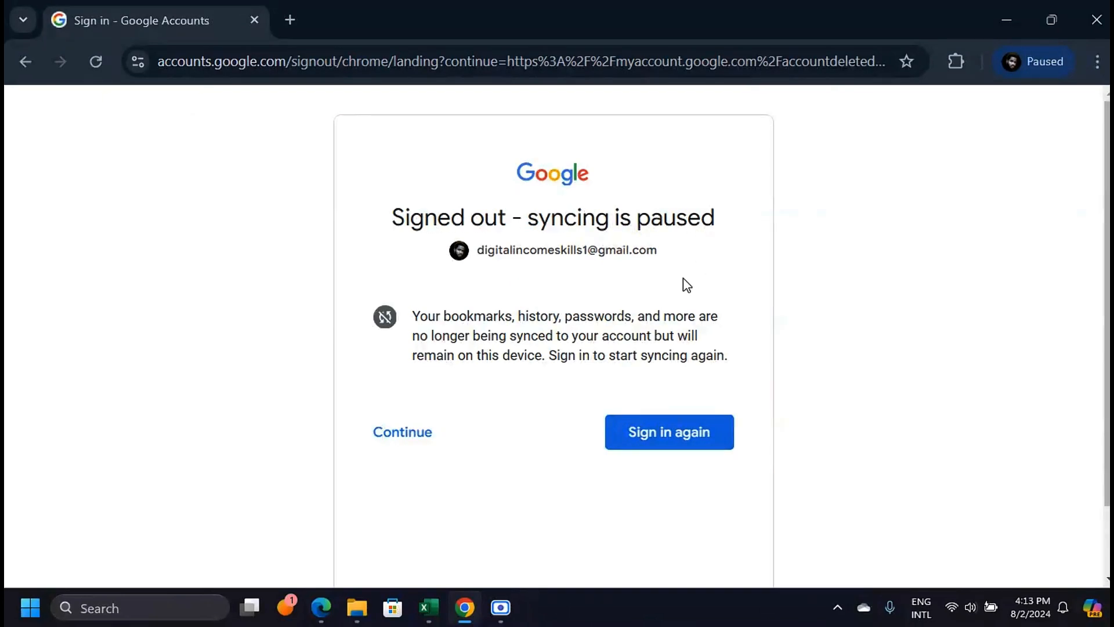
pyautogui.click(403, 431)
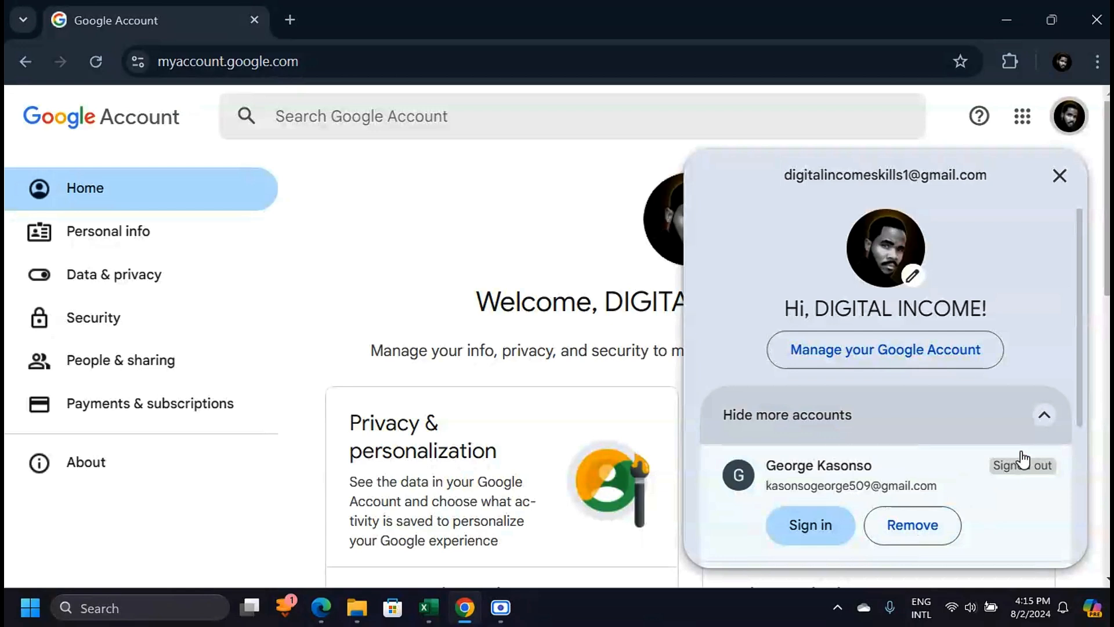
# Step: Remove the signed-out deleted account from the switcher and verify only the current account remains
pyautogui.click(787, 414)
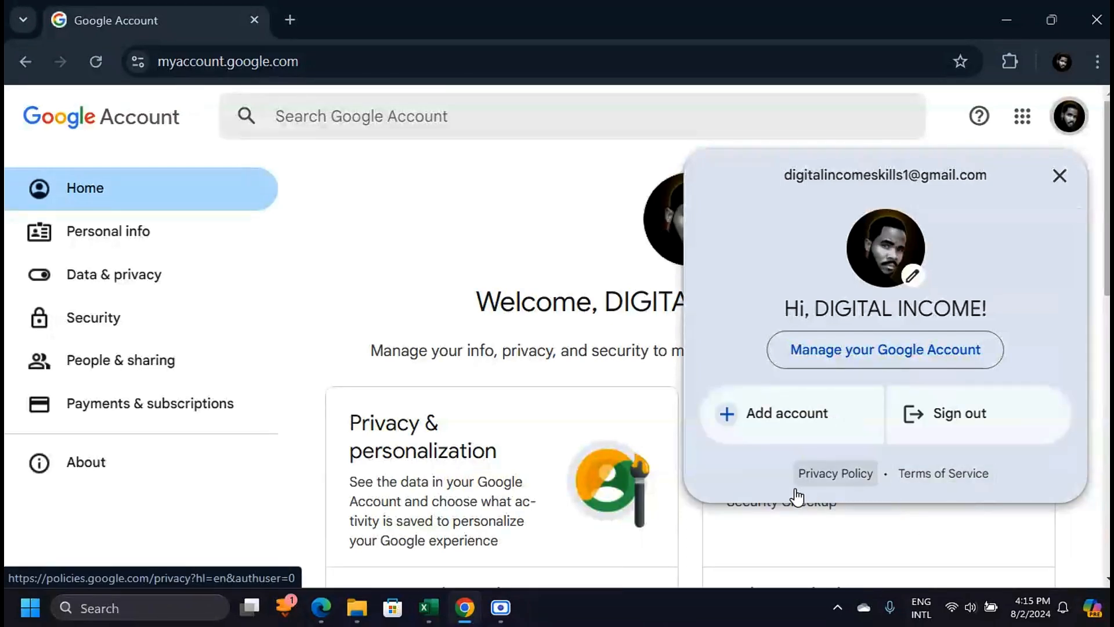
pyautogui.moveTo(1068, 116)
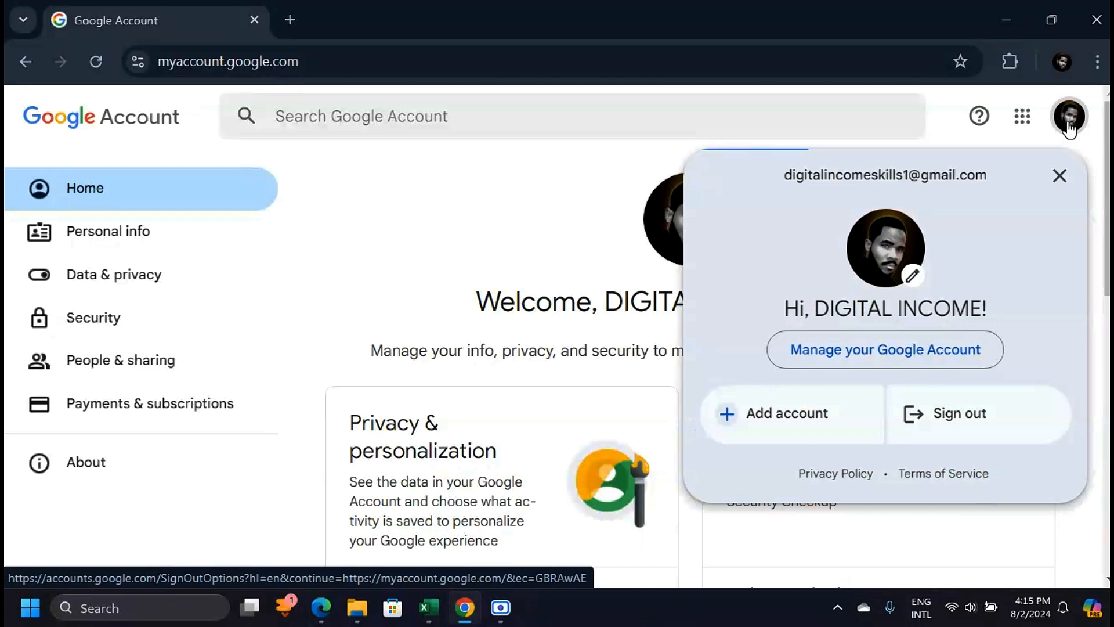
pyautogui.click(1060, 175)
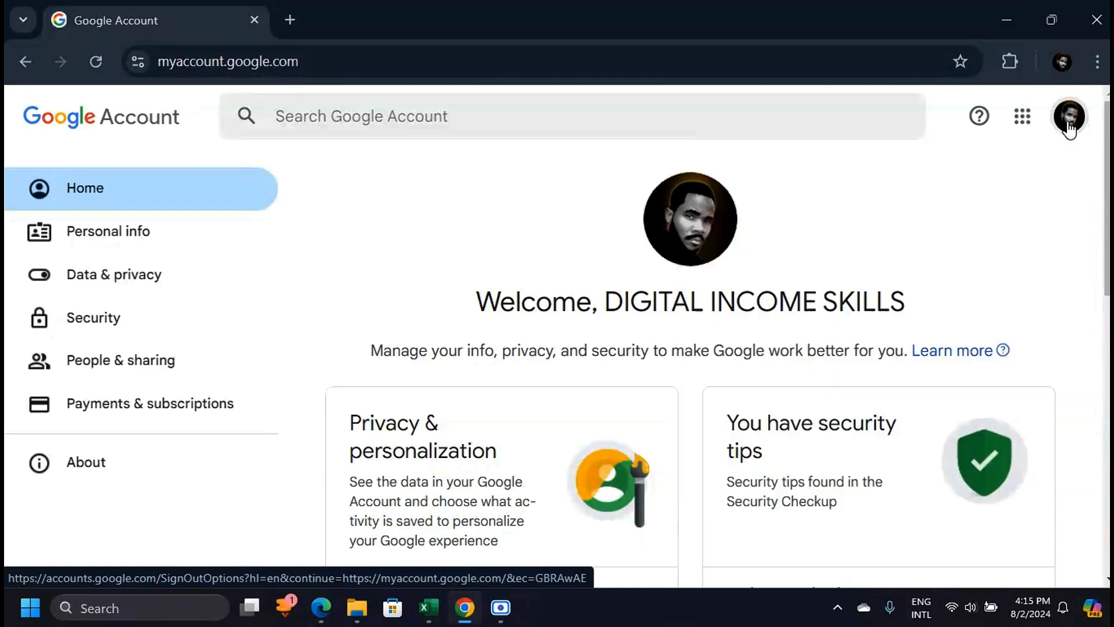
pyautogui.click(1069, 116)
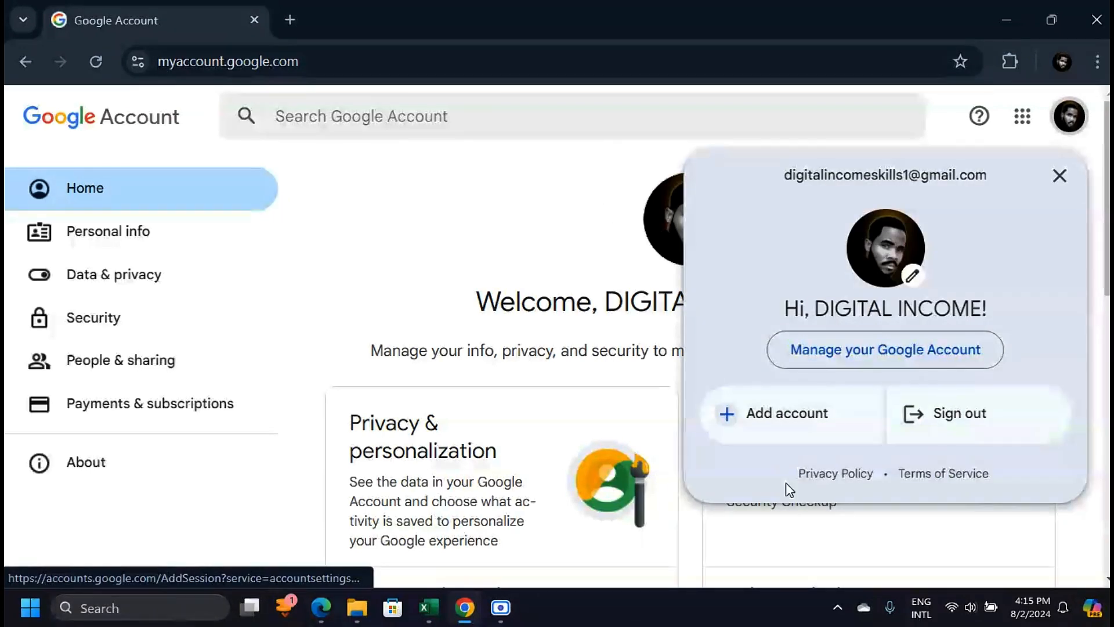
pyautogui.moveTo(977, 219)
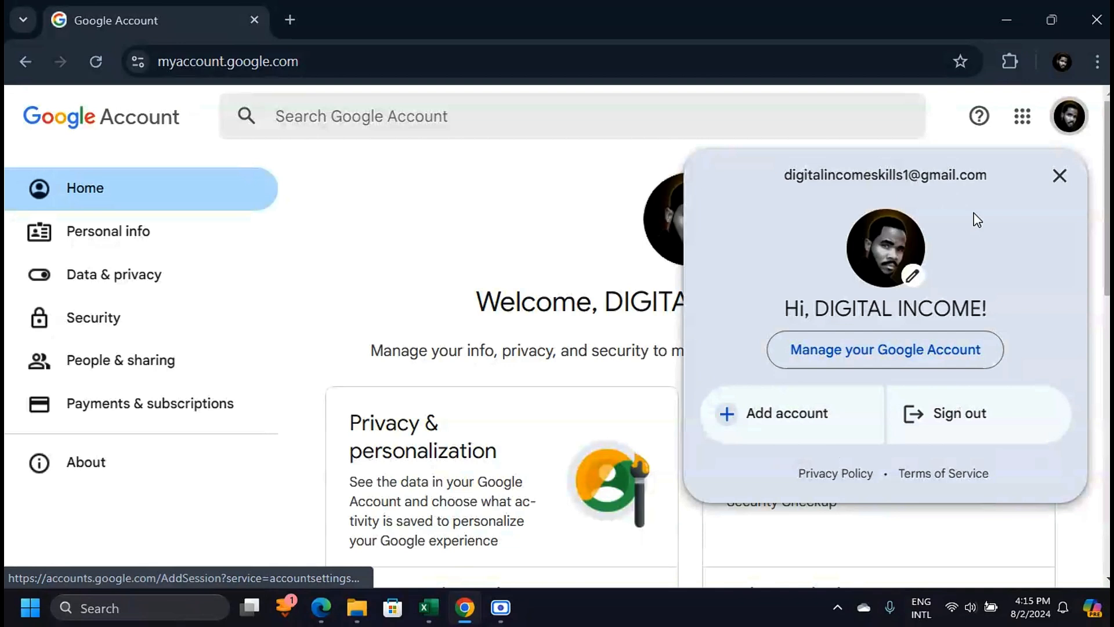
pyautogui.click(1060, 176)
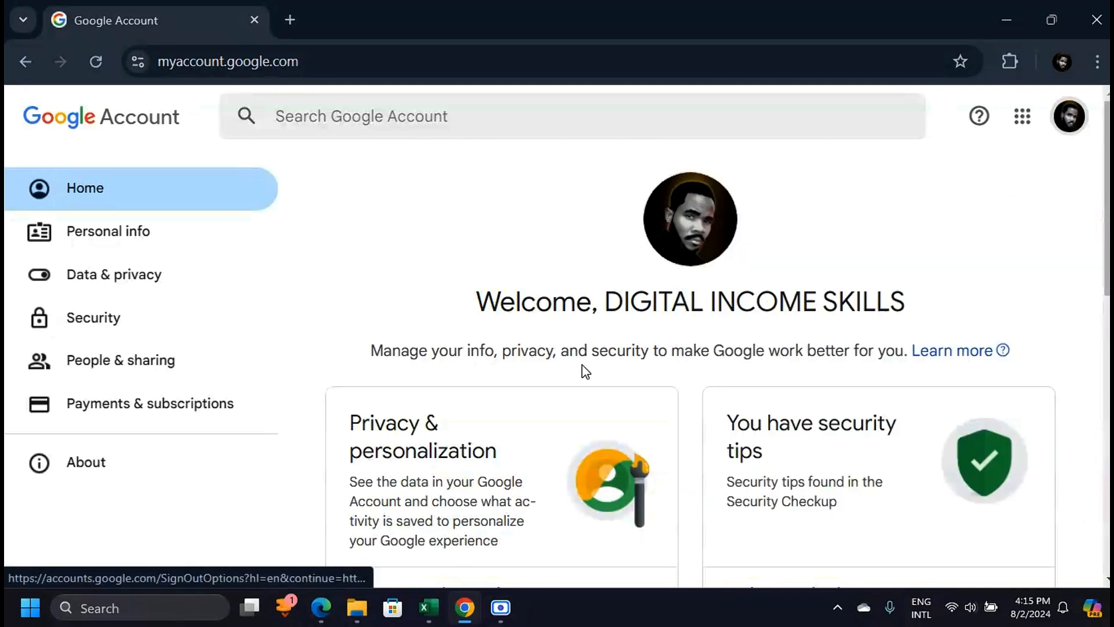
pyautogui.moveTo(264, 97)
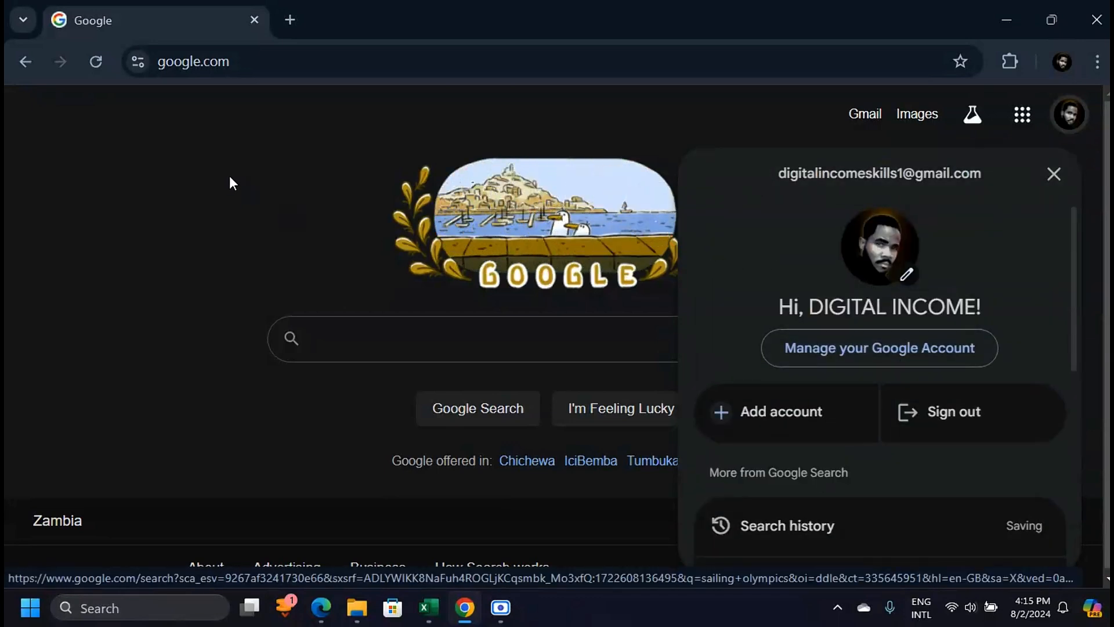
# Step: Check the Google home page account menu lists only the remaining account, then close it
pyautogui.click(1054, 174)
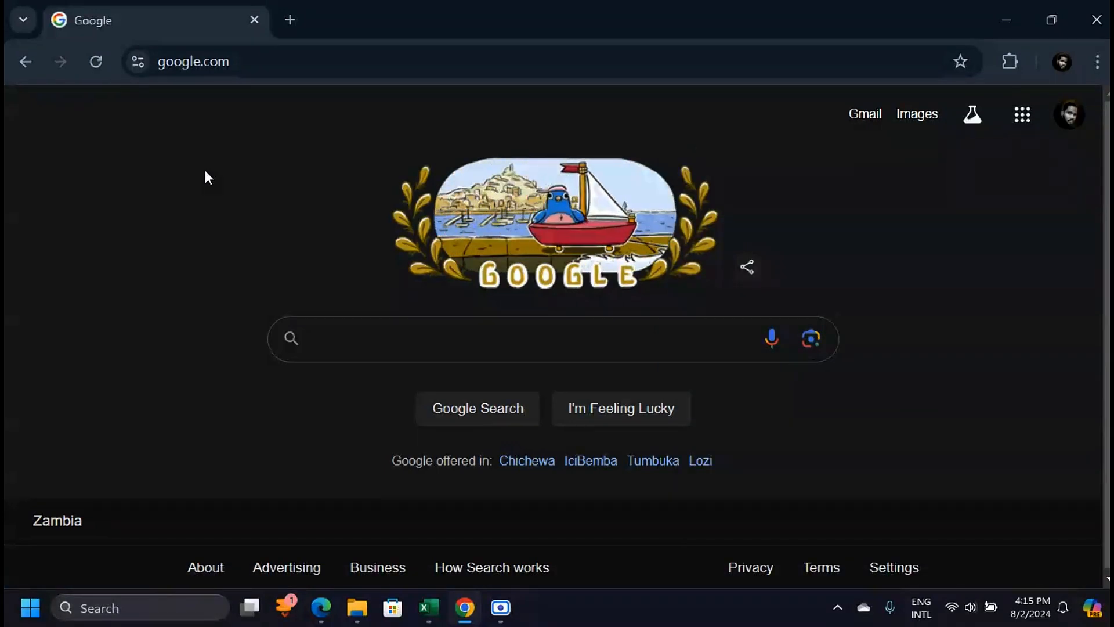